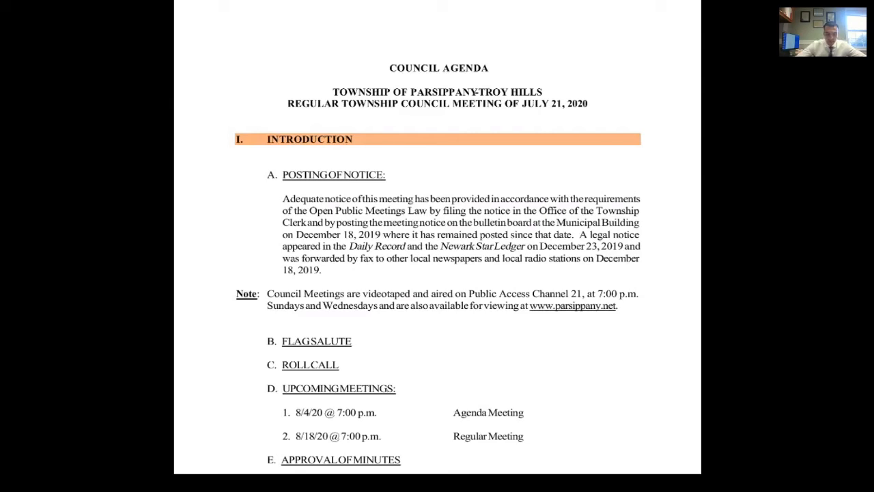
scroll(down, 3)
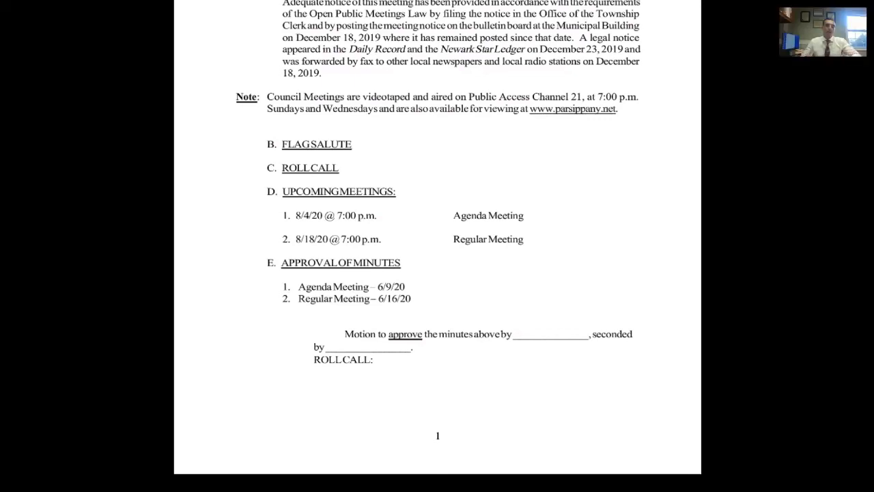
scroll(down, 3)
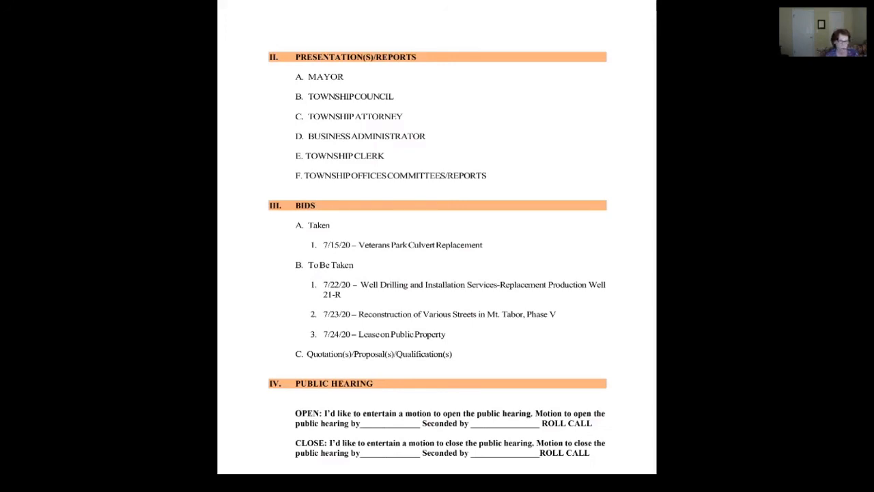
scroll(down, 3)
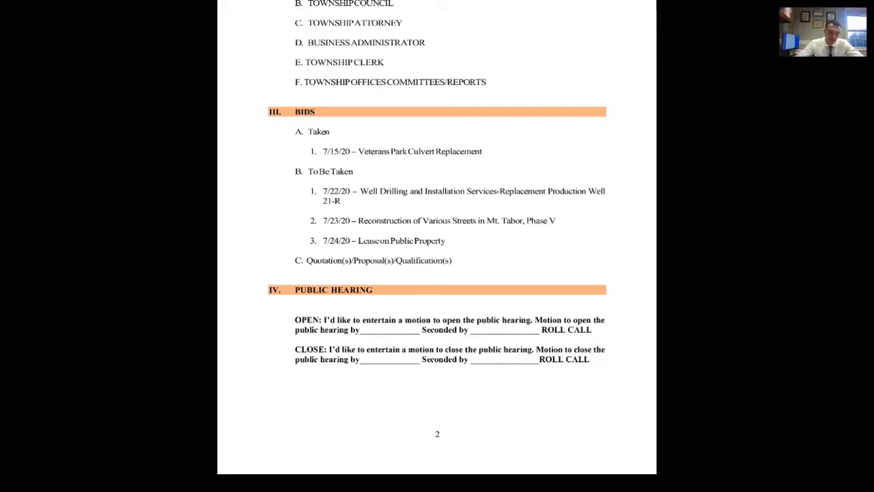
scroll(down, 3)
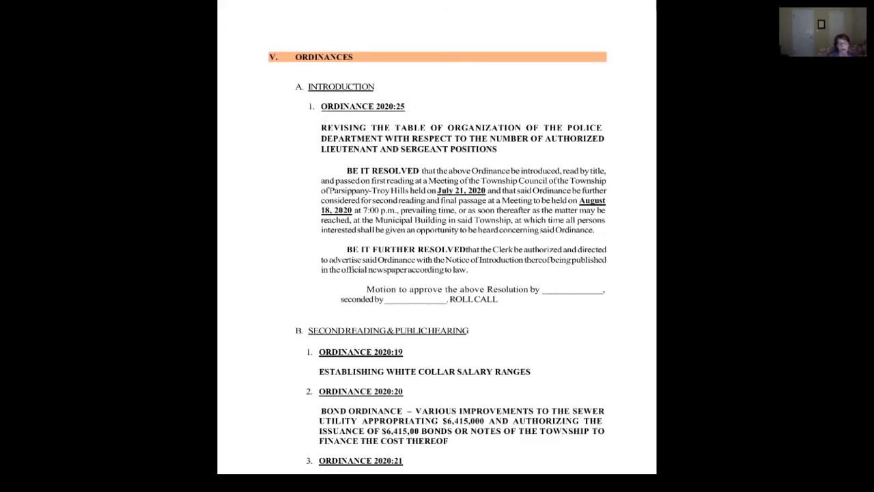
scroll(down, 3)
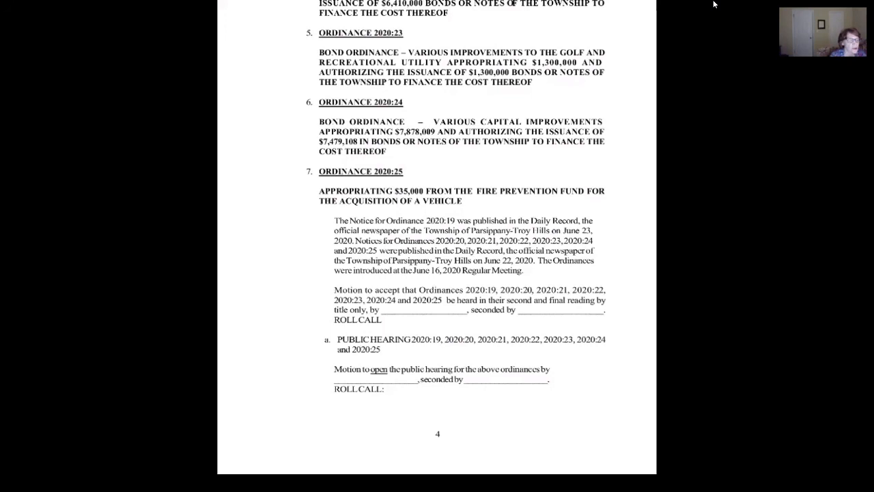
mouse_move(694, 4)
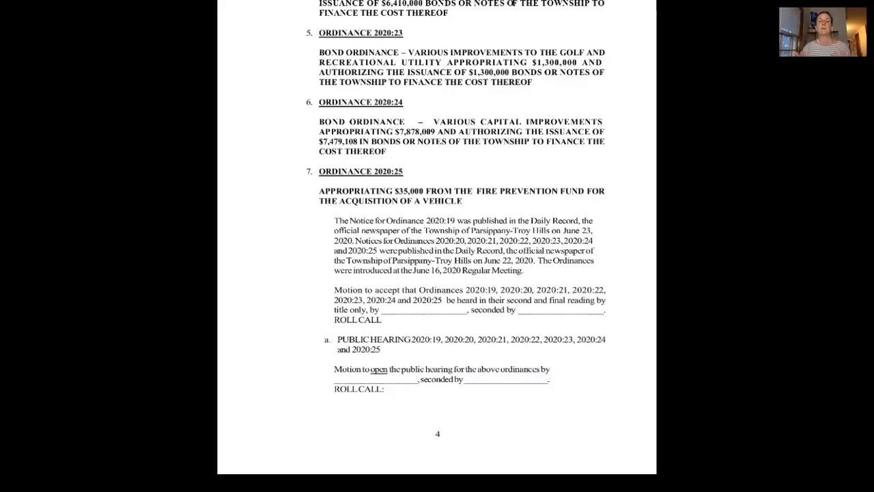
scroll(down, 3)
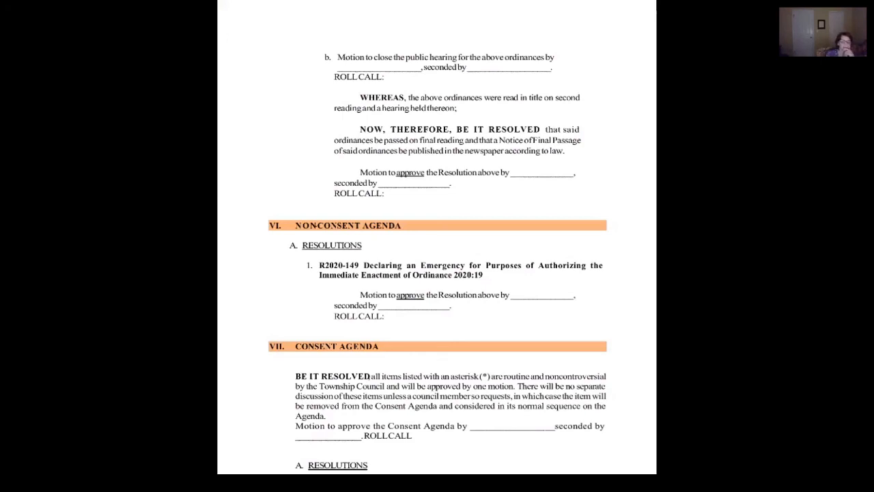